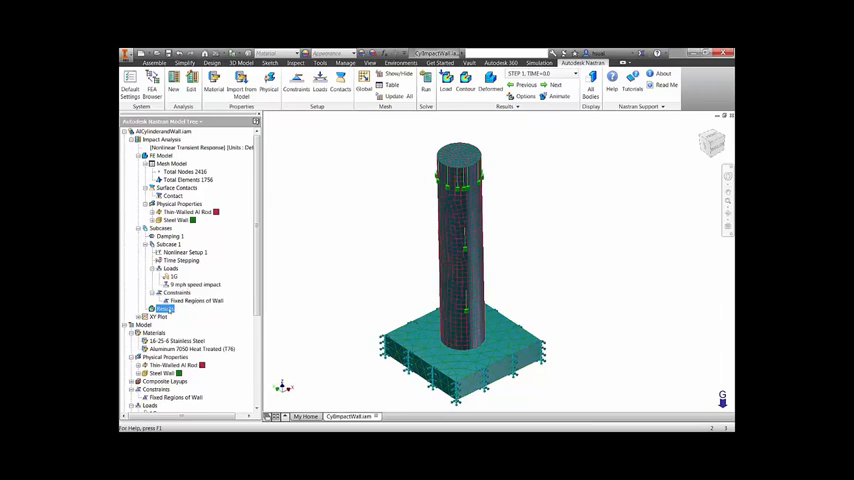
Load the analysis results to display the stress contour with its value legend on the model
right_click(164, 308)
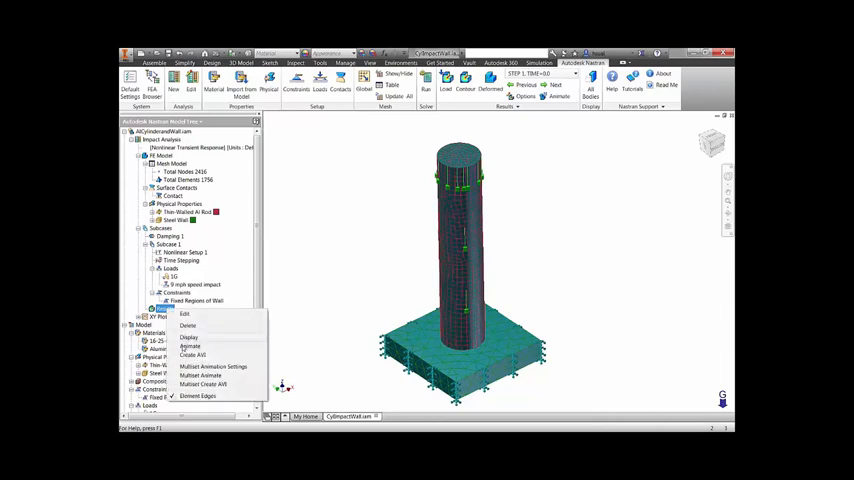
left_click(188, 336)
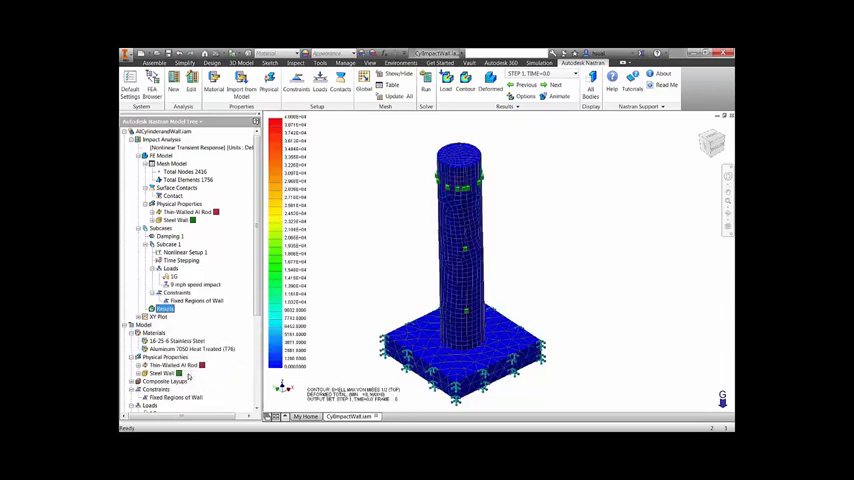